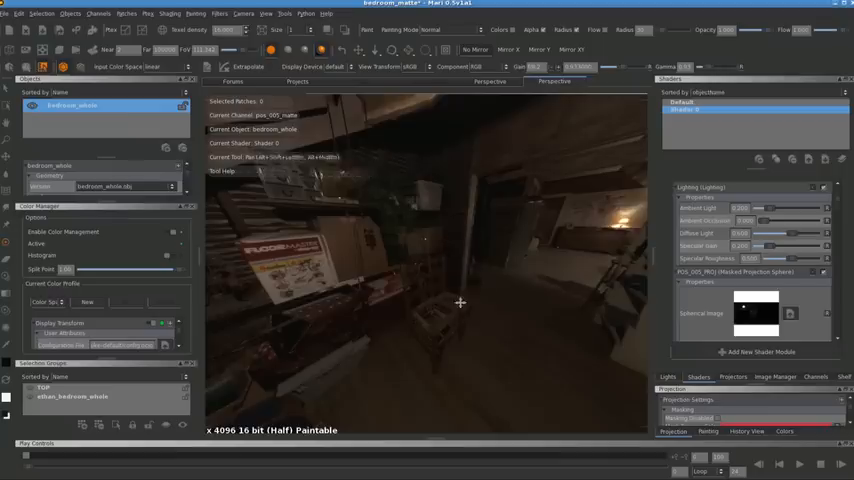
Step: Orbit up toward the attic shelves and show a projection layer's properties
{"action": "left_click_drag", "start_coordinate": [460, 302], "coordinate": [340, 290]}
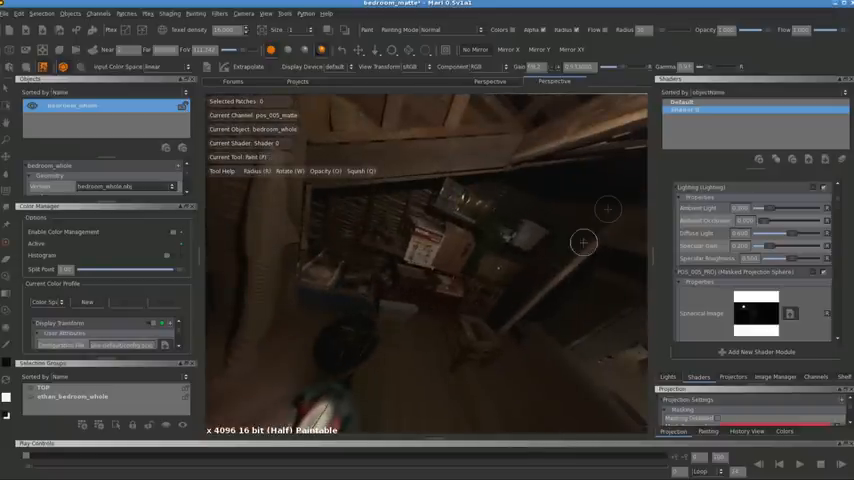
{"action": "left_click", "coordinate": [680, 218]}
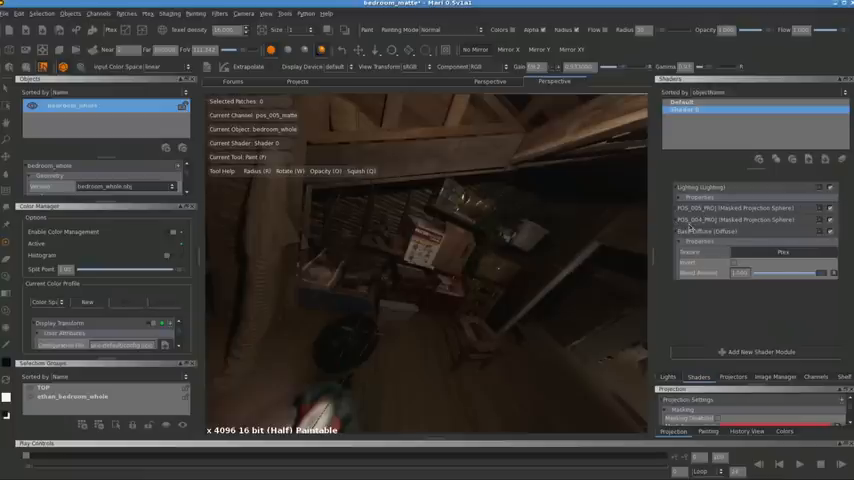
{"action": "left_click", "coordinate": [816, 376]}
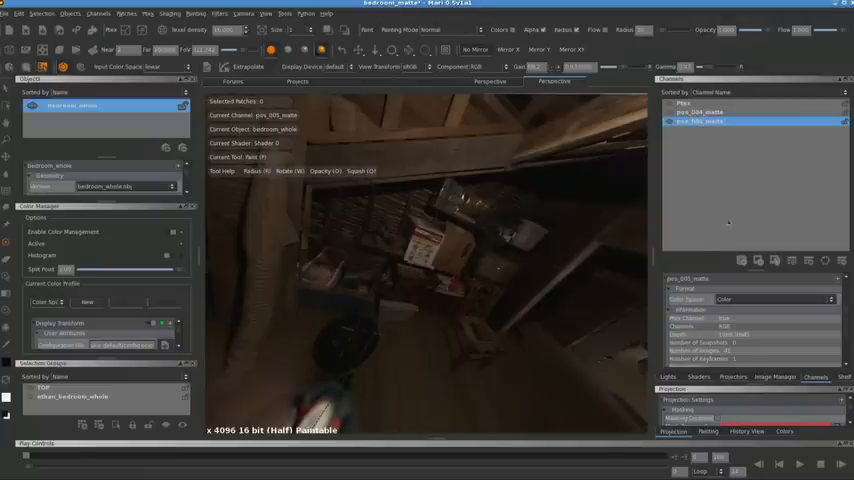
Step: Go back to the shader's stacked projection layer list and orbit to another corner
{"action": "left_click", "coordinate": [698, 376]}
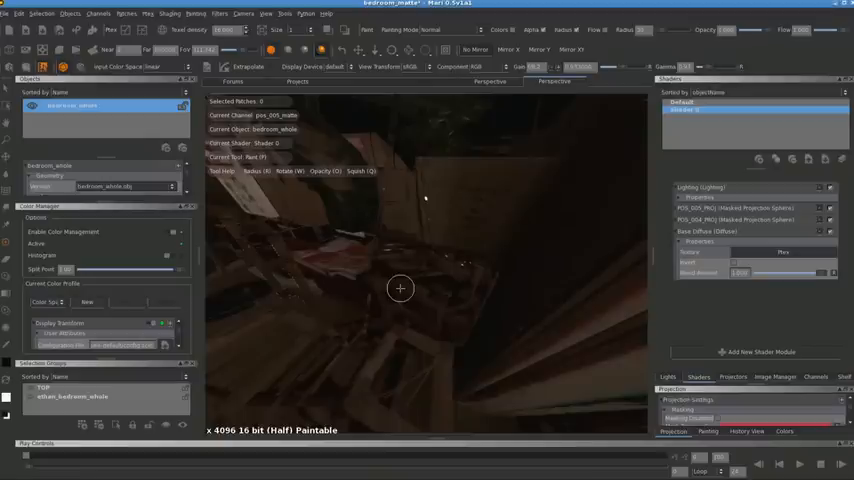
{"action": "left_click_drag", "start_coordinate": [400, 288], "coordinate": [404, 272]}
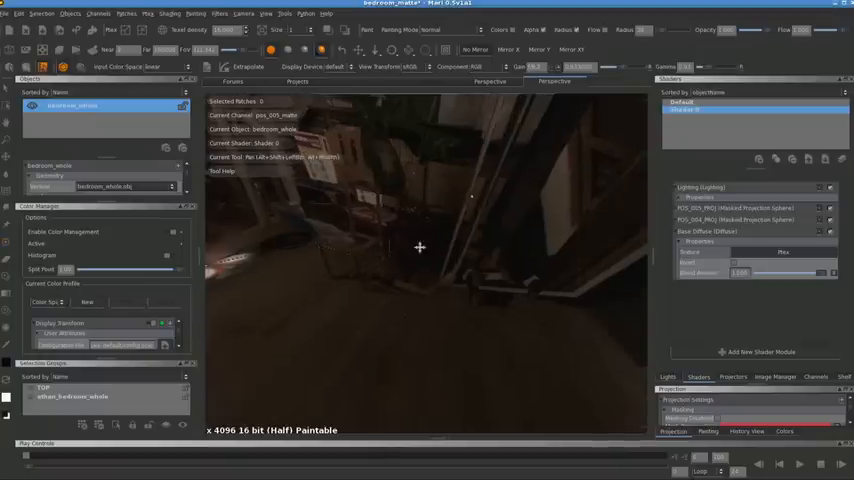
{"action": "left_click_drag", "start_coordinate": [420, 246], "coordinate": [408, 288]}
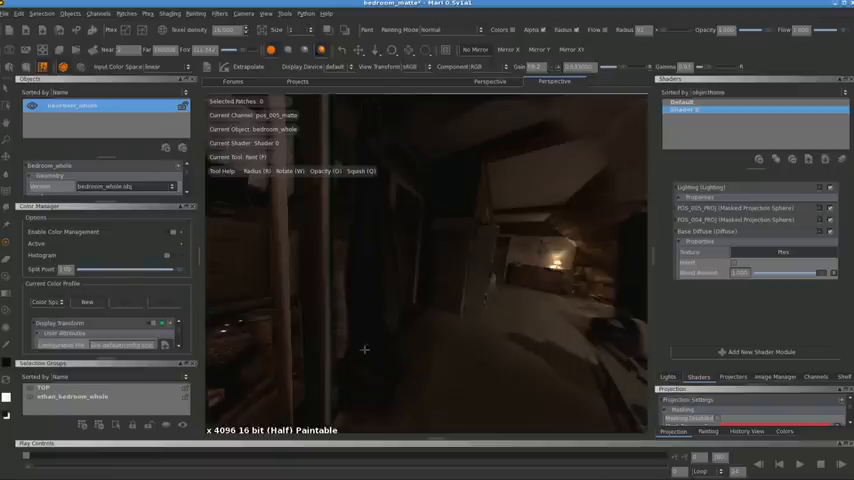
{"action": "mouse_move", "coordinate": [442, 380]}
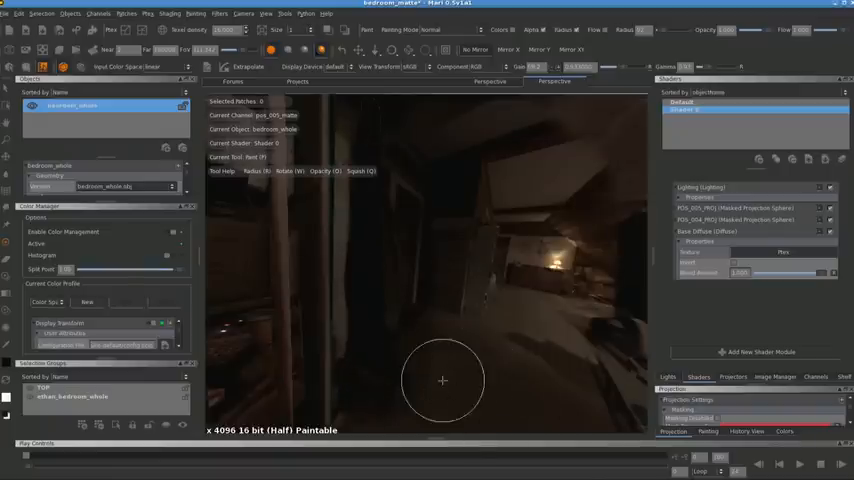